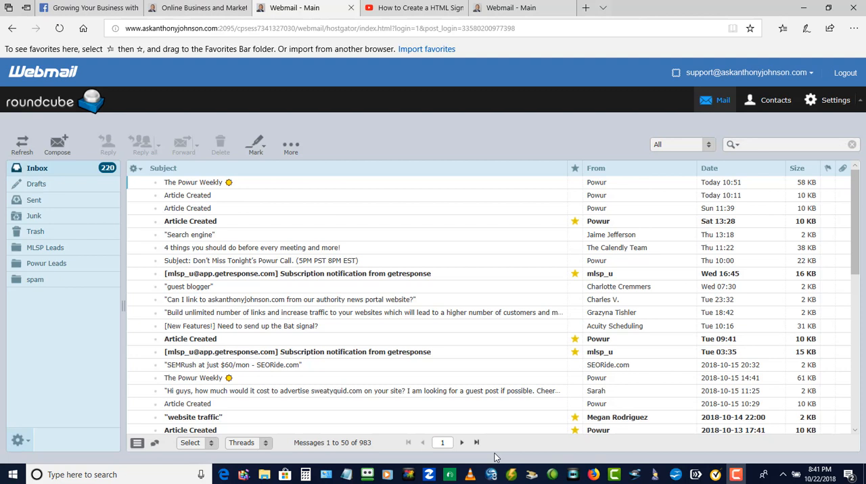
{"action": "mouse_move", "coordinate": [390, 225]}
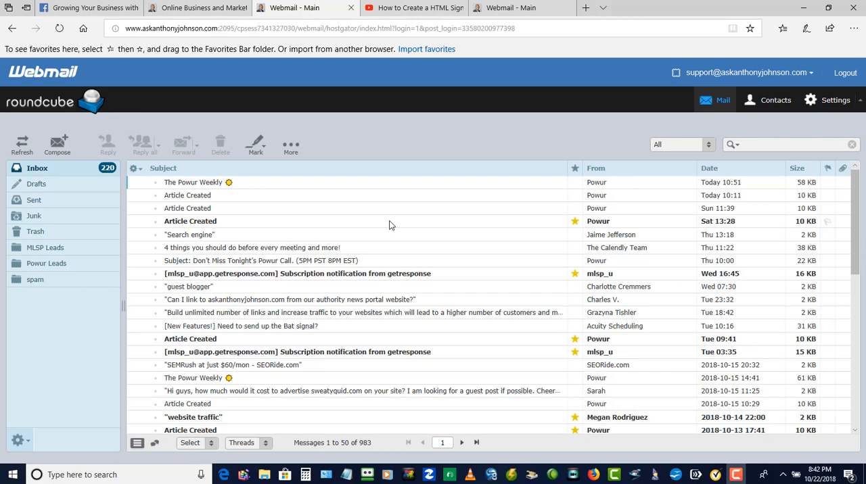
{"action": "mouse_move", "coordinate": [57, 143]}
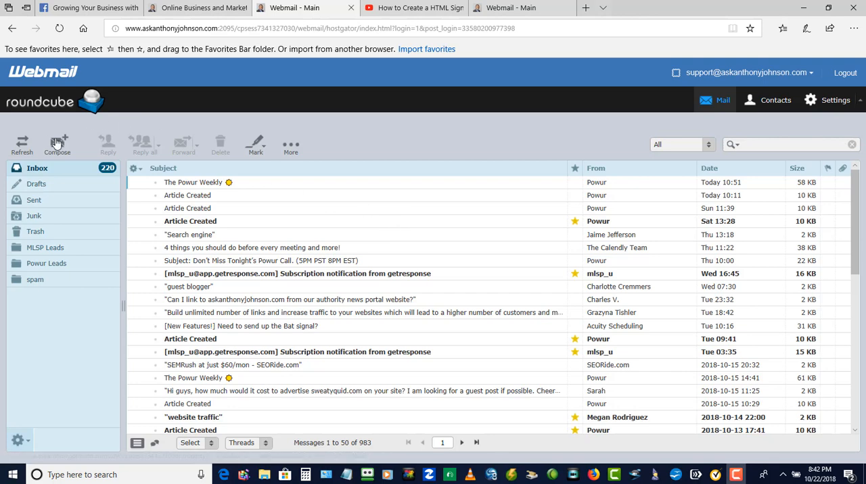
- Start a new message, then go to Settings and the Composing Messages preferences
{"action": "left_click", "coordinate": [57, 143]}
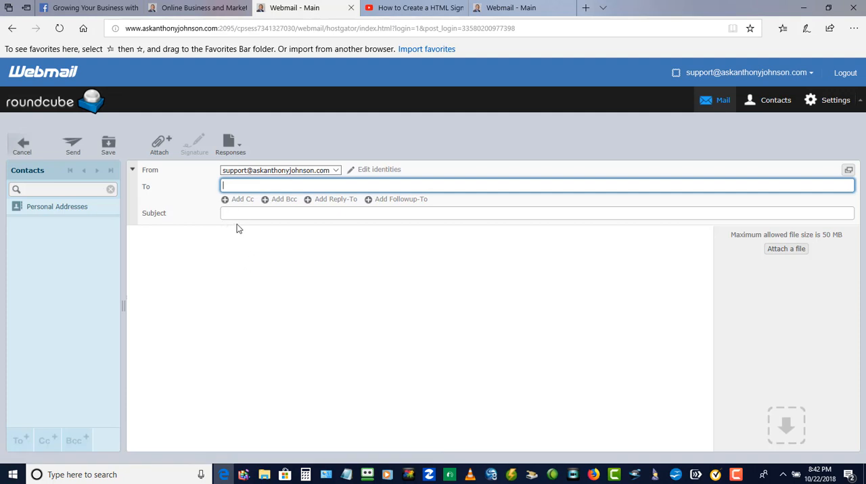
{"action": "mouse_move", "coordinate": [596, 243]}
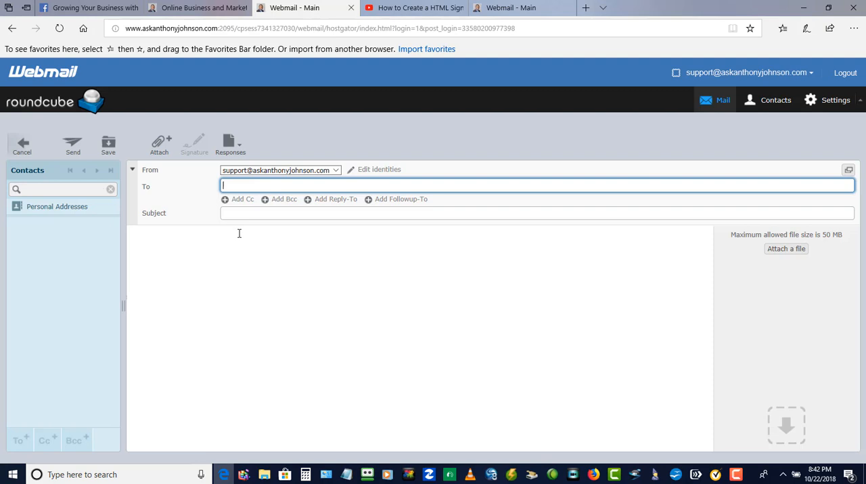
{"action": "mouse_move", "coordinate": [819, 123]}
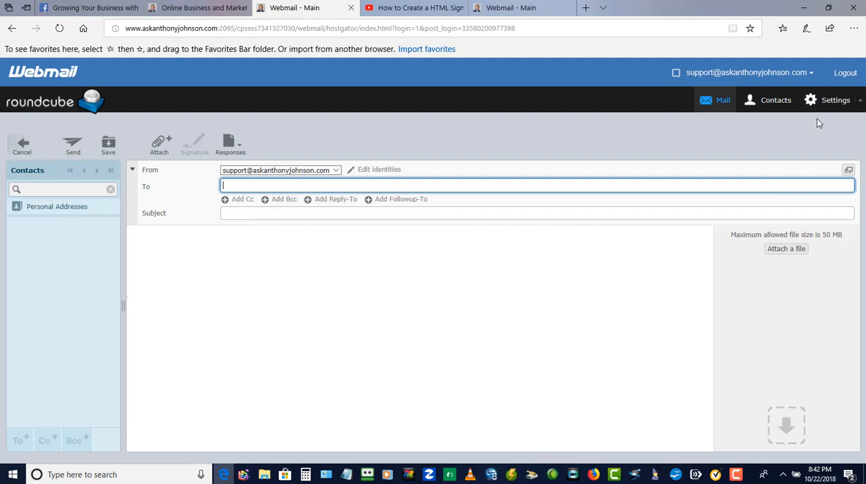
{"action": "left_click", "coordinate": [836, 100]}
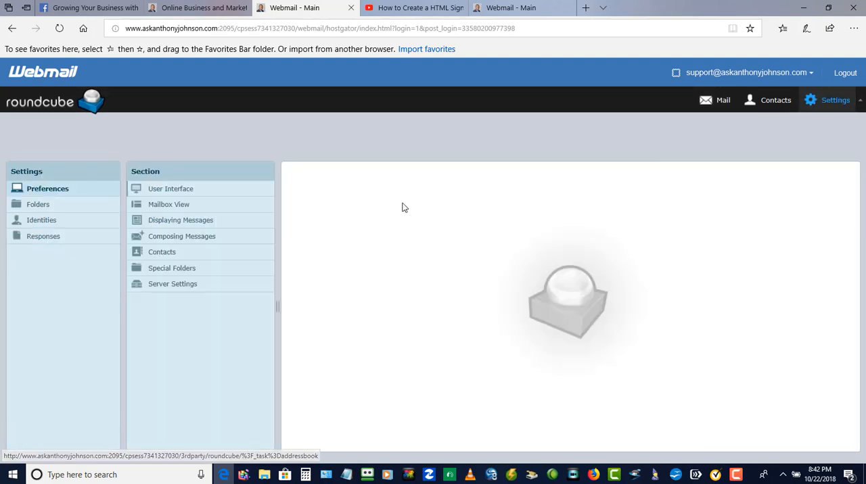
{"action": "mouse_move", "coordinate": [187, 235]}
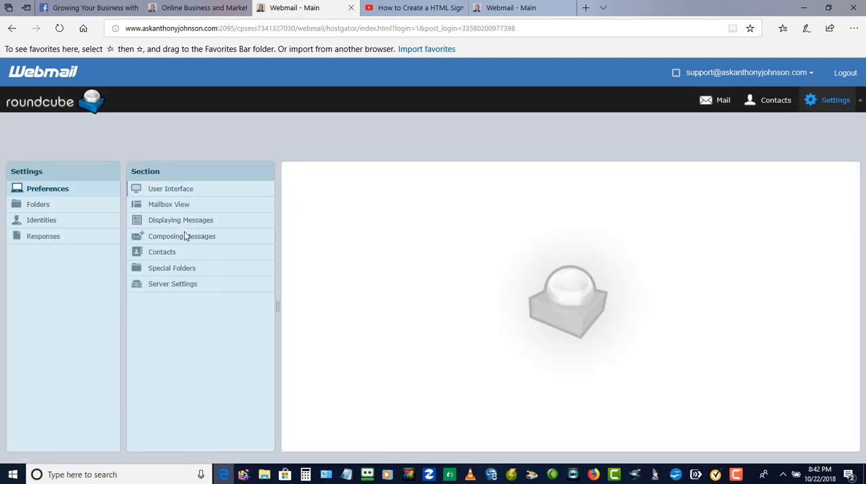
{"action": "left_click", "coordinate": [185, 235]}
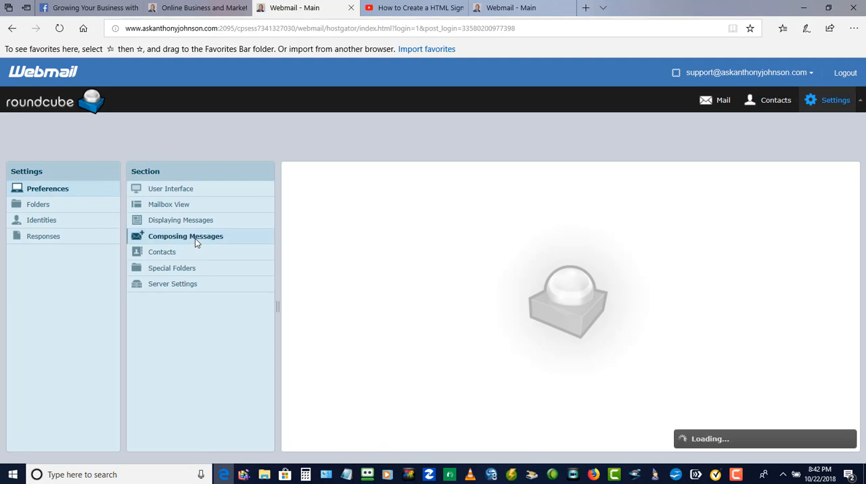
- Set 'Compose HTML messages' to always, save, and return to the mailbox
{"action": "left_click", "coordinate": [186, 235]}
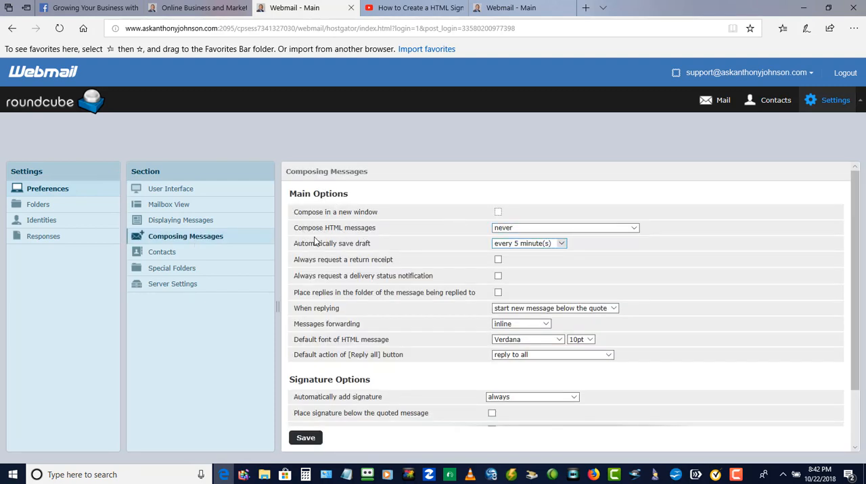
{"action": "mouse_move", "coordinate": [368, 236]}
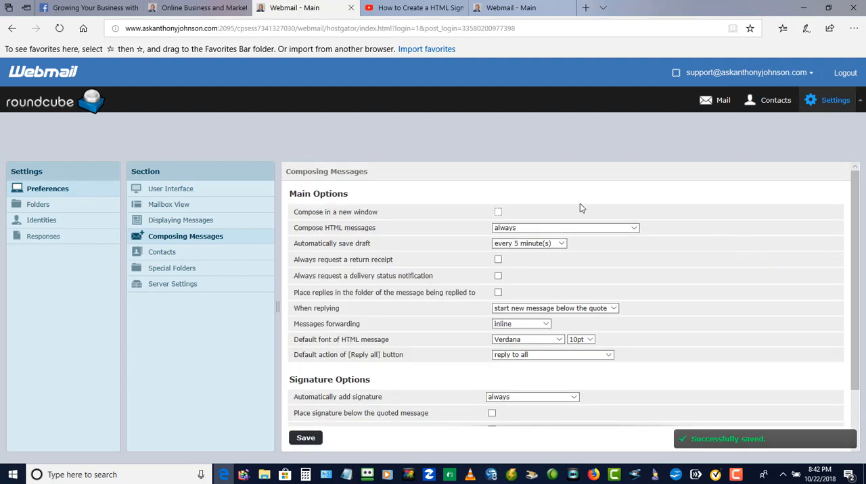
{"action": "mouse_move", "coordinate": [46, 106]}
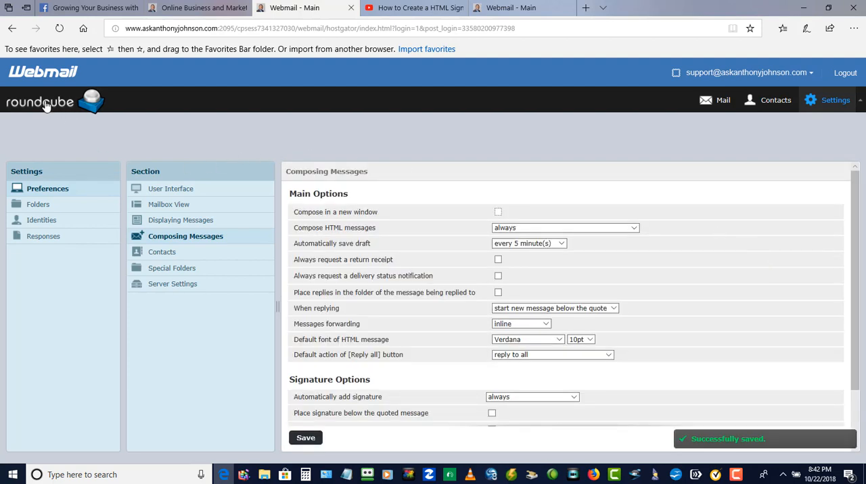
{"action": "left_click", "coordinate": [715, 100]}
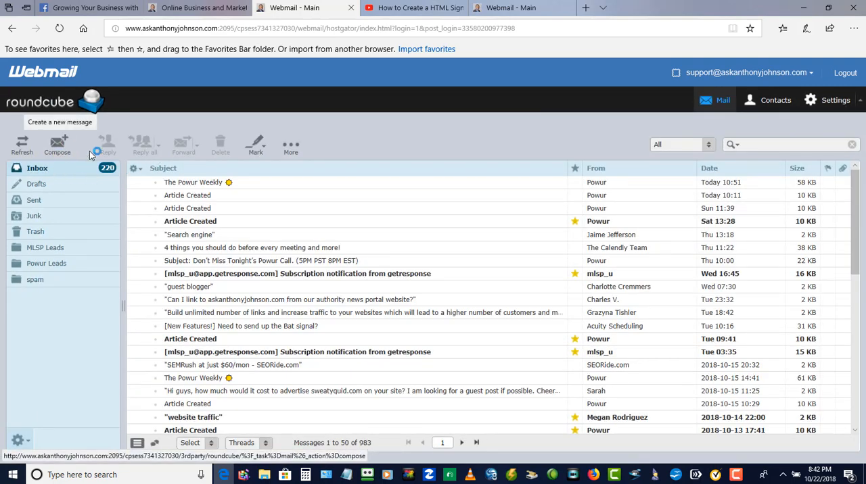
- Compose a new message to confirm the HTML formatting toolbar appears
{"action": "left_click", "coordinate": [57, 144]}
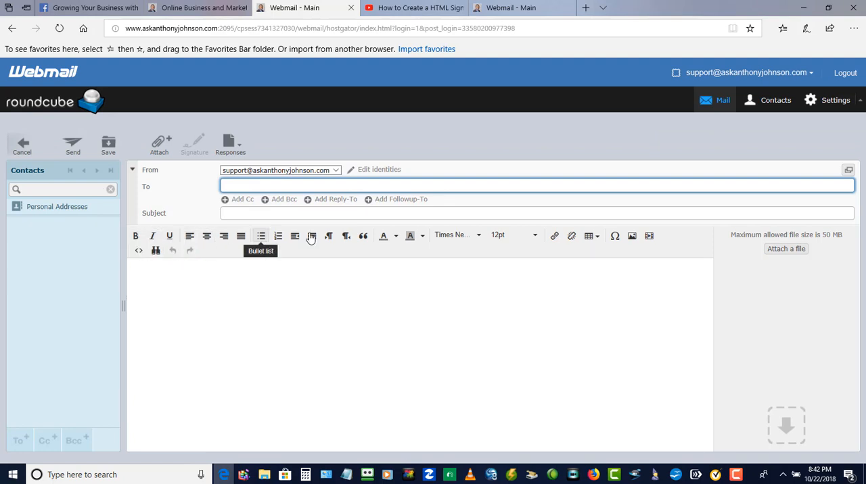
{"action": "mouse_move", "coordinate": [555, 236]}
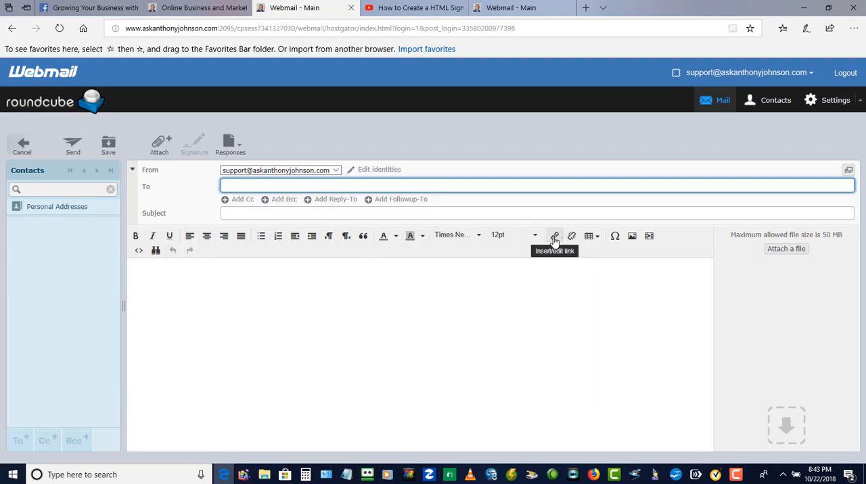